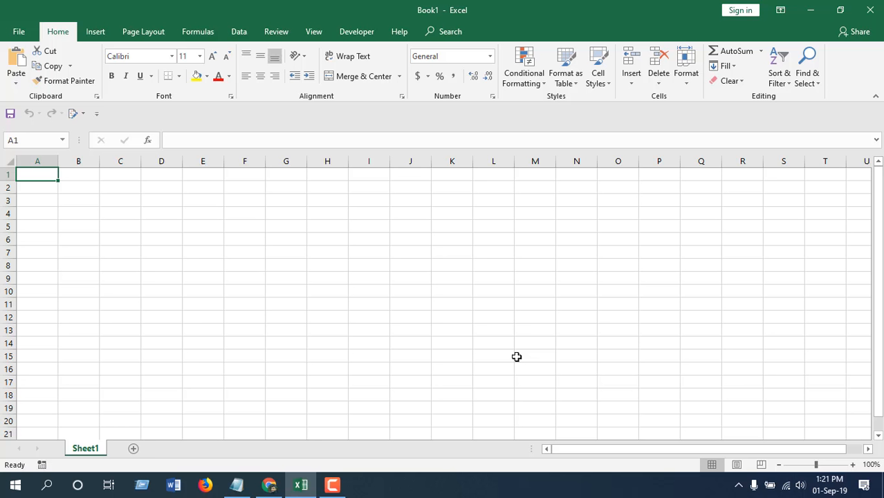
pyautogui.moveTo(417, 247)
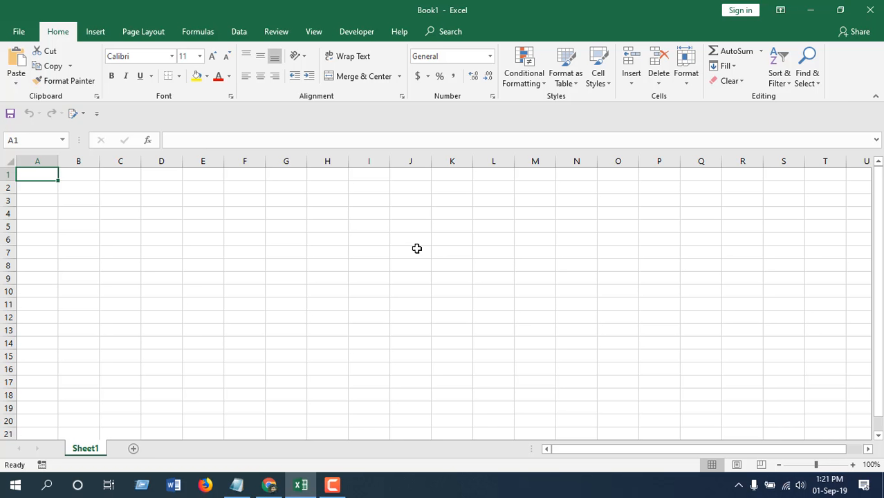
pyautogui.moveTo(194, 179)
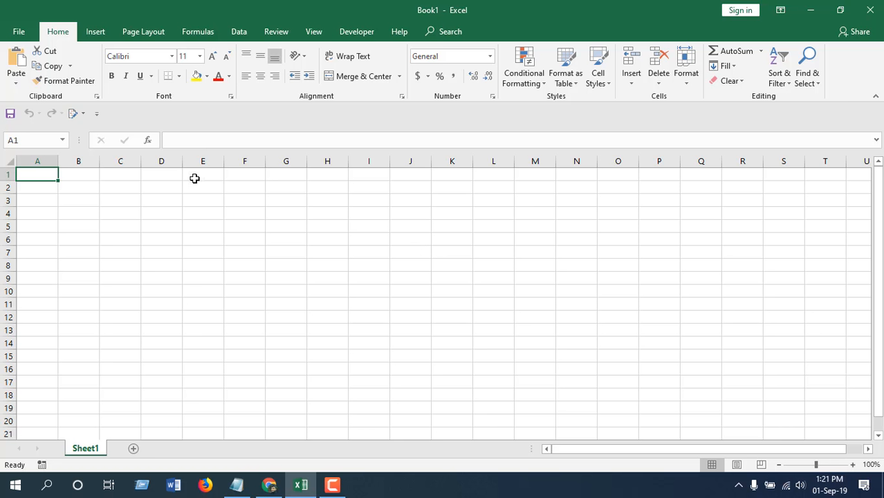
pyautogui.moveTo(193, 177)
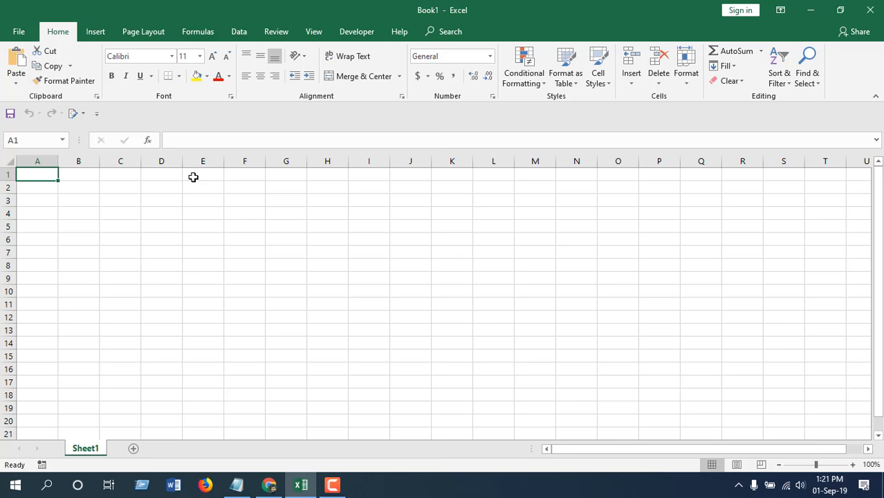
pyautogui.moveTo(38, 244)
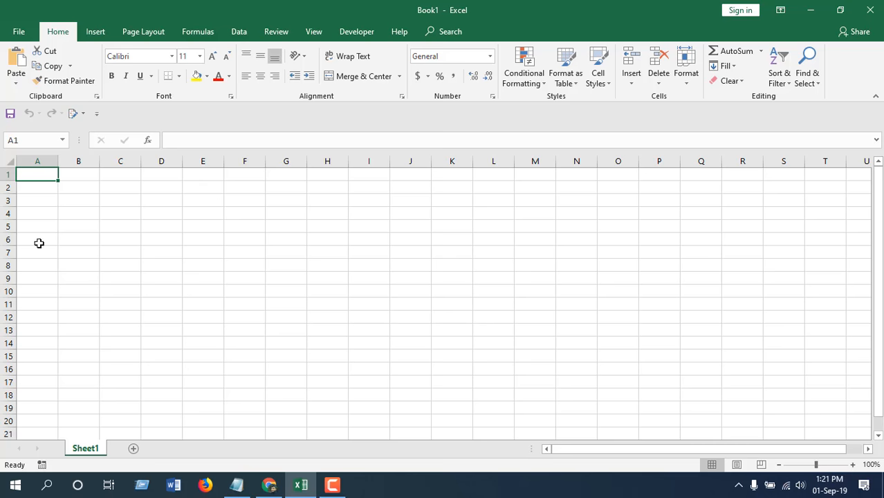
# Step: Enter 'Good' in A1 and 'something' in A2, moving down after each entry
pyautogui.write('Good')
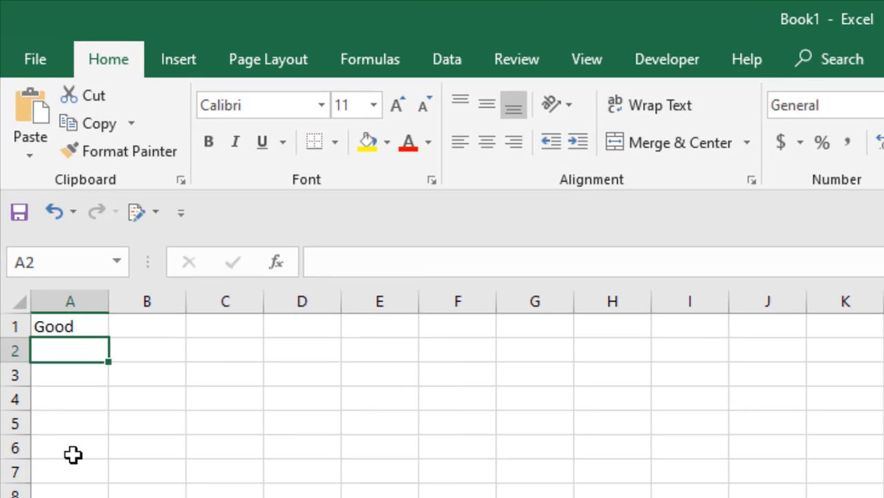
pyautogui.moveTo(69, 326)
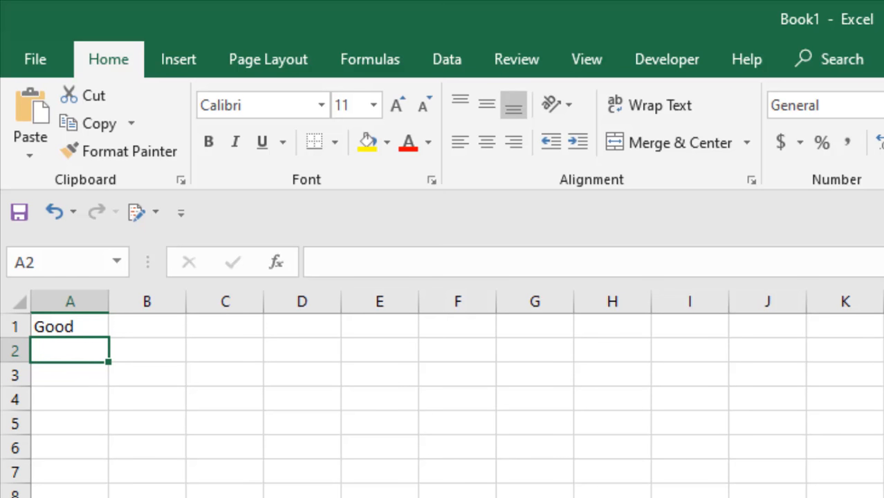
pyautogui.write('something')
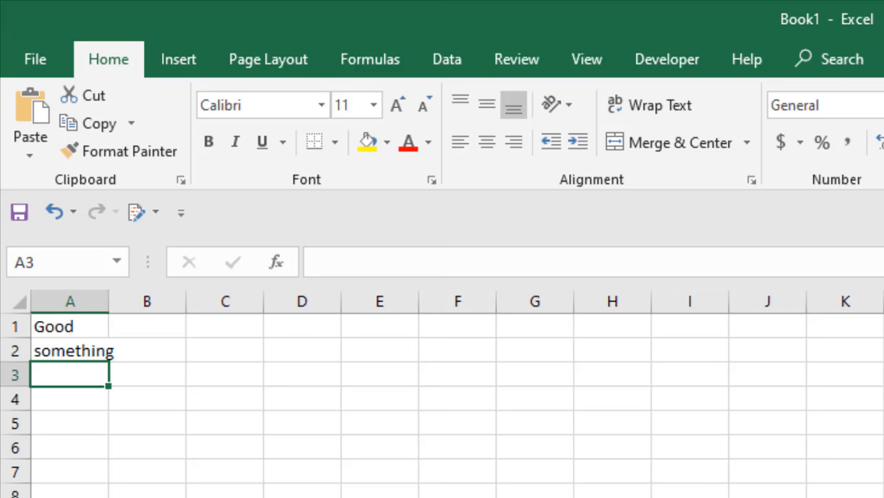
# Step: Type 'data' into cell E3 as the entry to commit with Ctrl+Enter
pyautogui.write('dat')
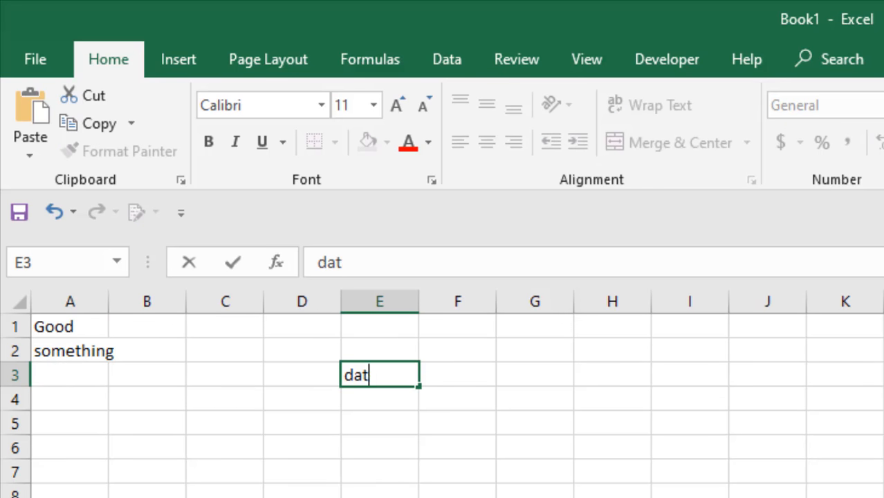
pyautogui.write('a')
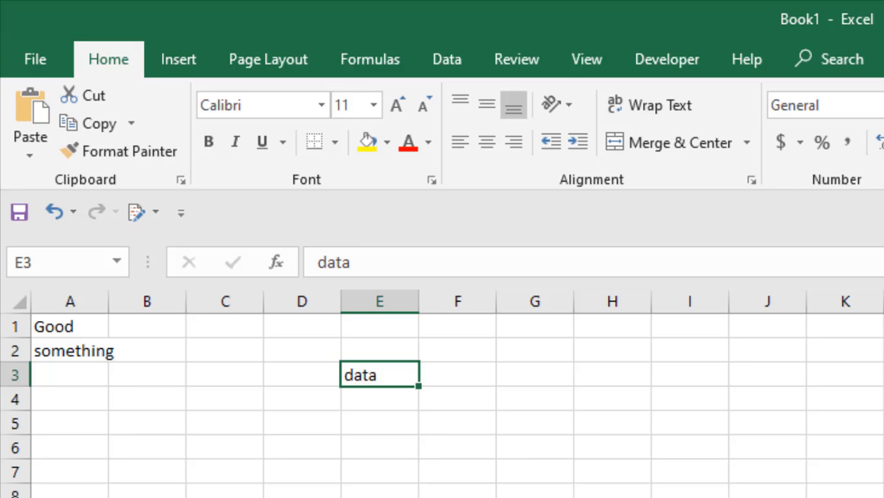
pyautogui.moveTo(412, 390)
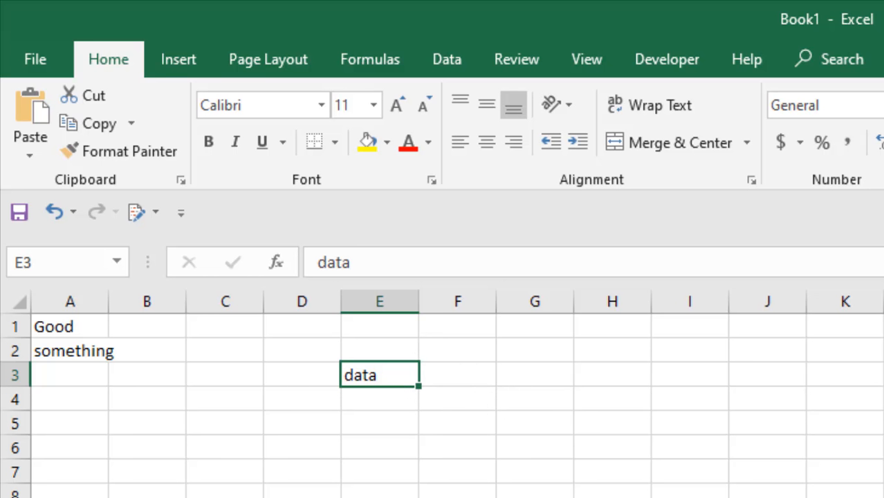
pyautogui.moveTo(544, 382)
pyautogui.write('da')
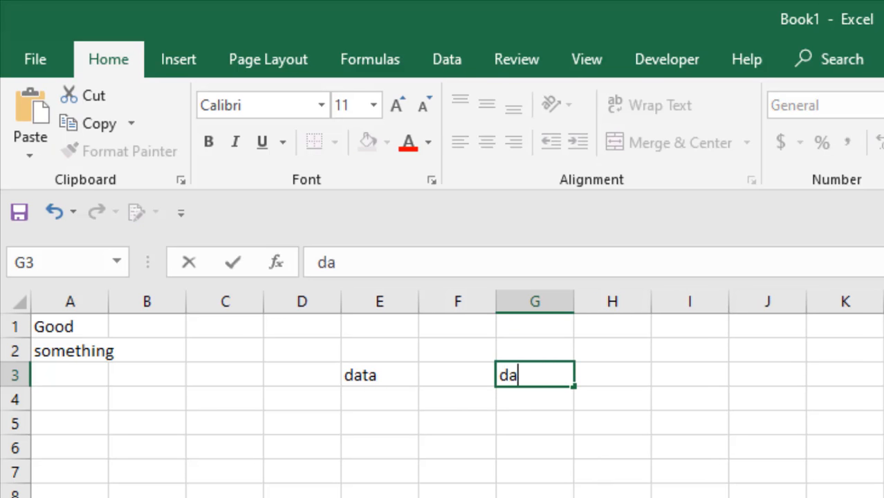
# Step: Complete 'data' in G3 and commit it with Ctrl+Enter so G3 stays active
pyautogui.write('ta')
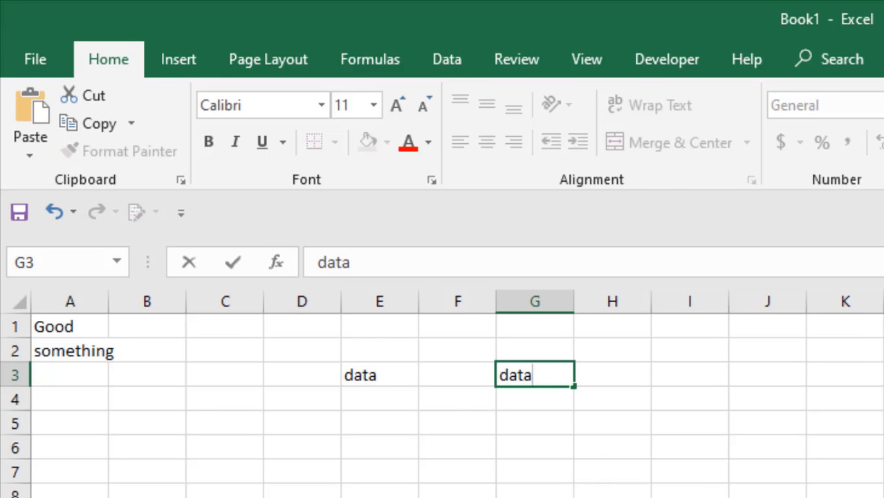
pyautogui.press('ctrl+enter')
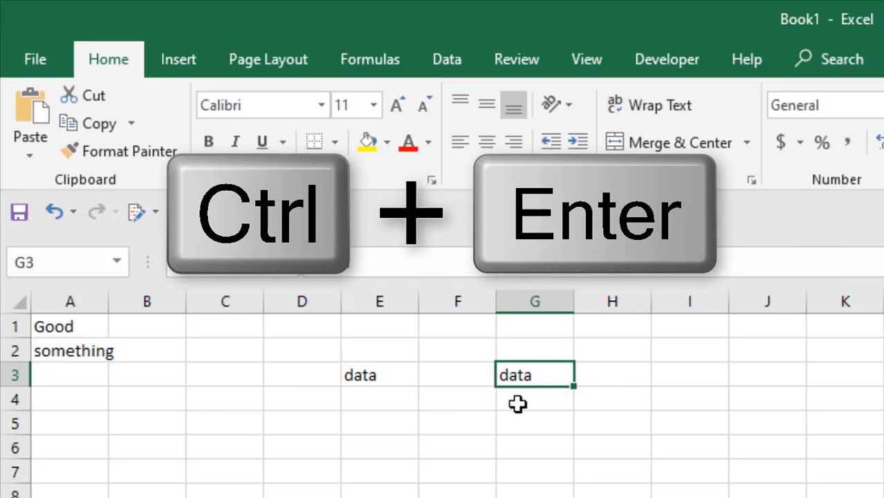
pyautogui.press('ctrl+enter')
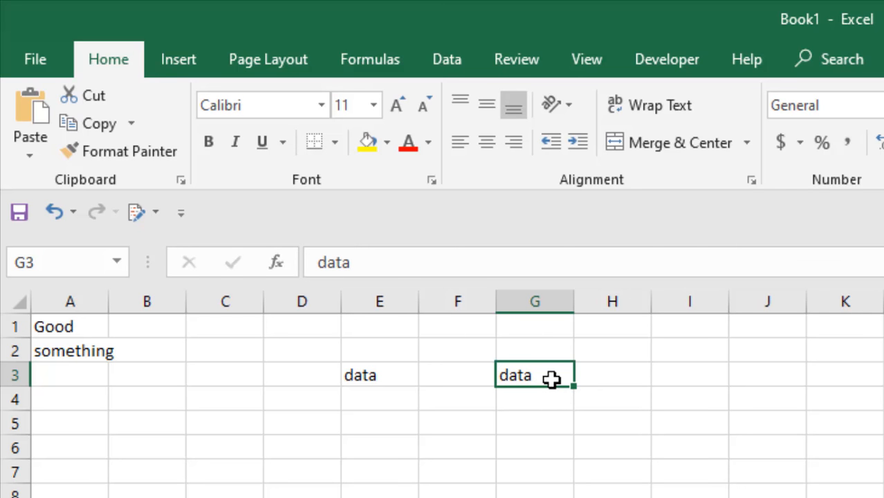
pyautogui.moveTo(580, 448)
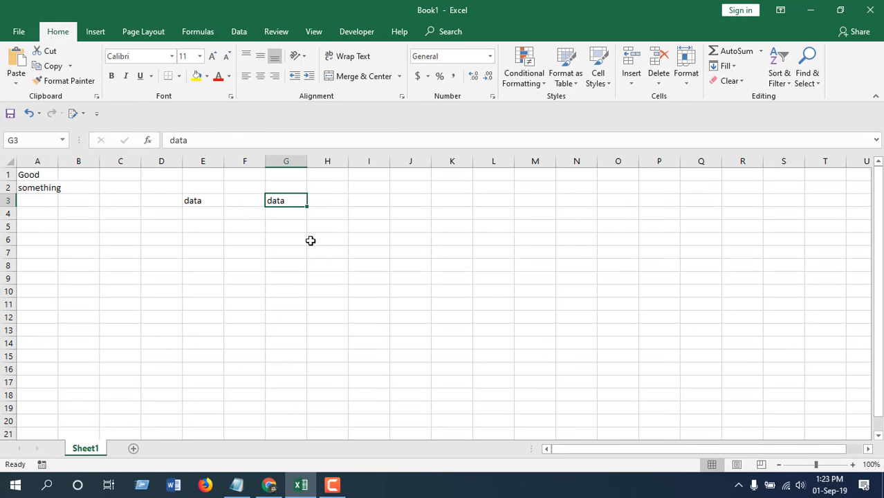
pyautogui.moveTo(318, 235)
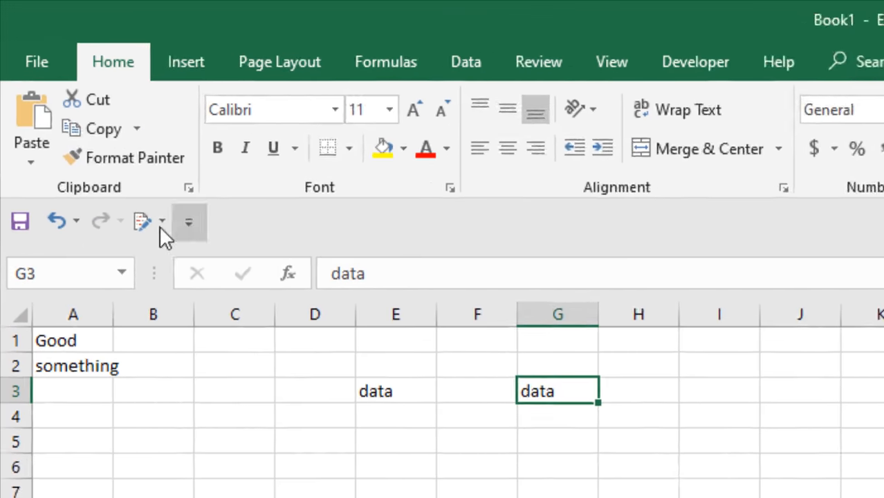
# Step: Reach the Editing options under Excel Options > Advanced, showing the after-Enter direction set to Down
pyautogui.click(36, 61)
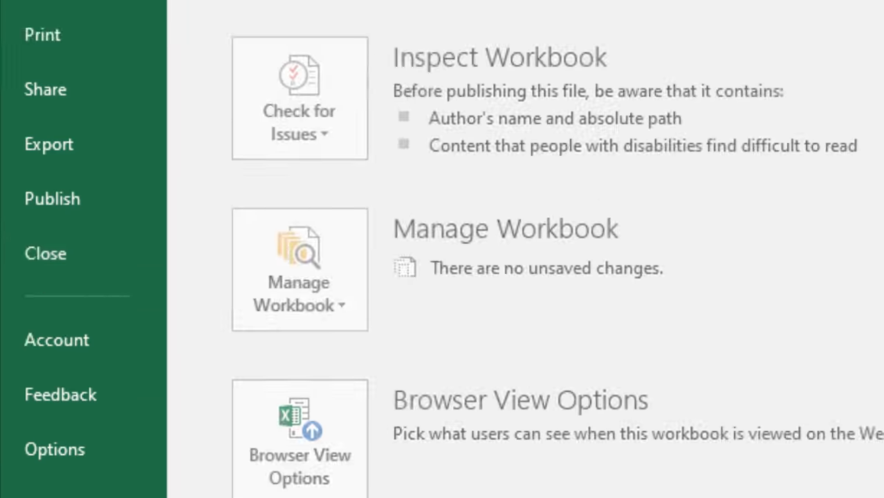
pyautogui.click(56, 448)
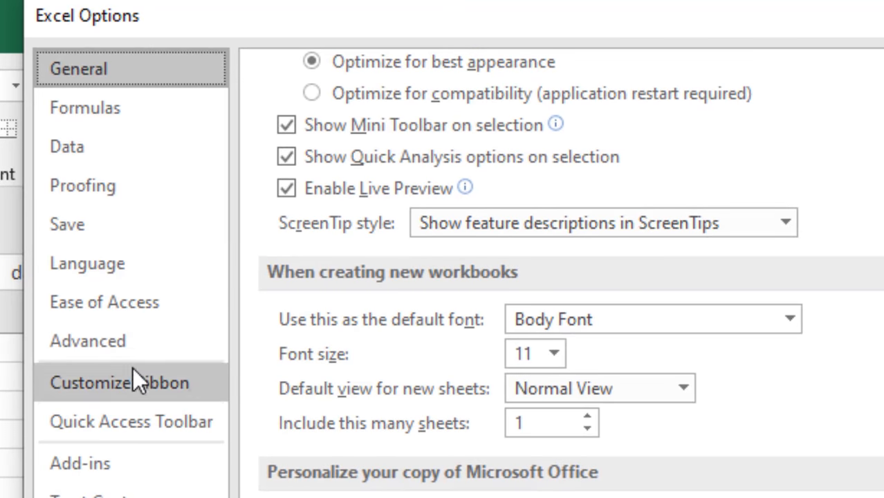
pyautogui.click(87, 341)
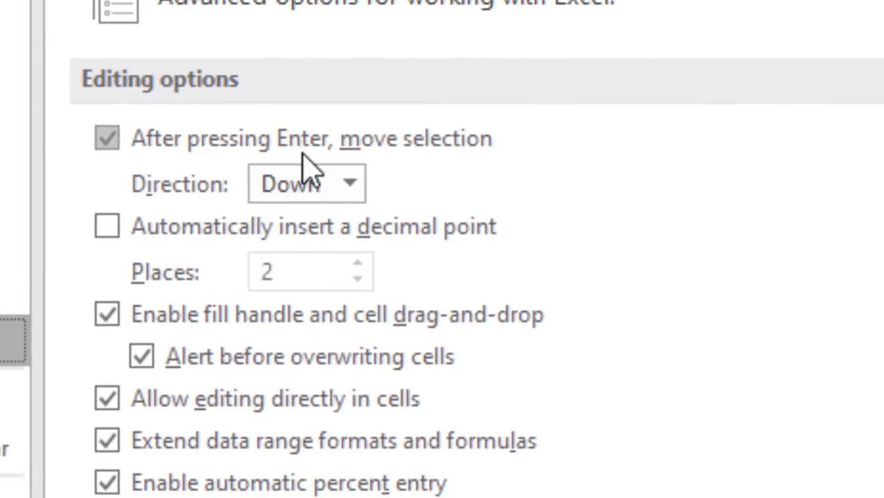
pyautogui.scroll(-3)
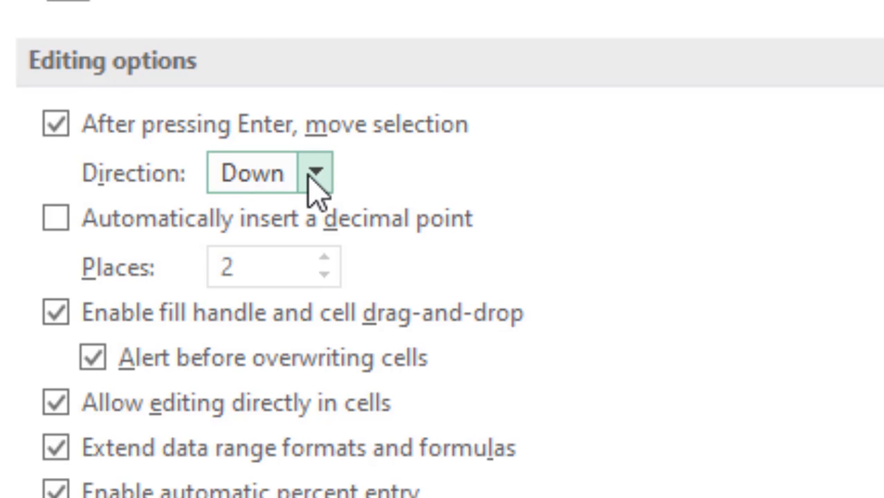
# Step: Expand the after-Enter Direction list showing Down, Right, Up and Left
pyautogui.click(315, 173)
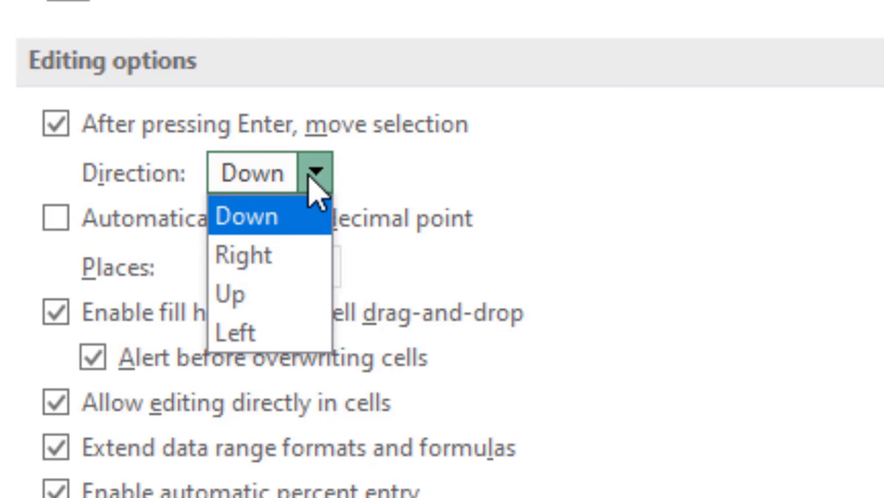
pyautogui.moveTo(235, 332)
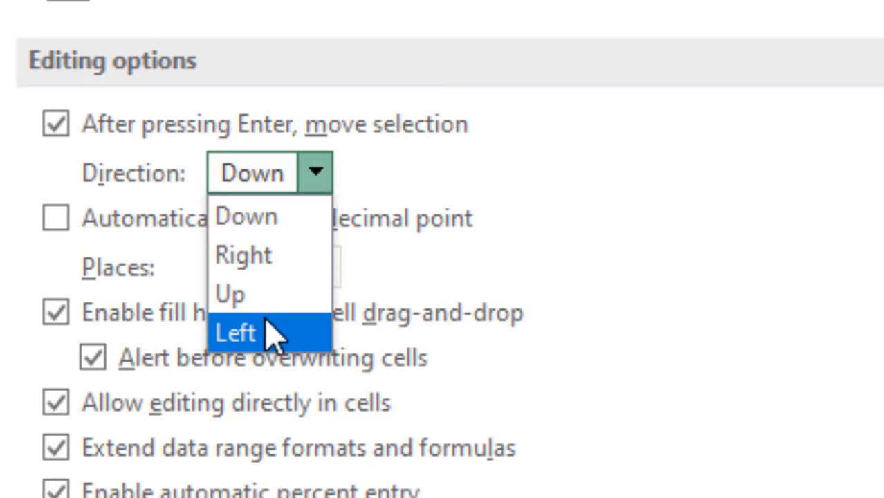
pyautogui.moveTo(246, 255)
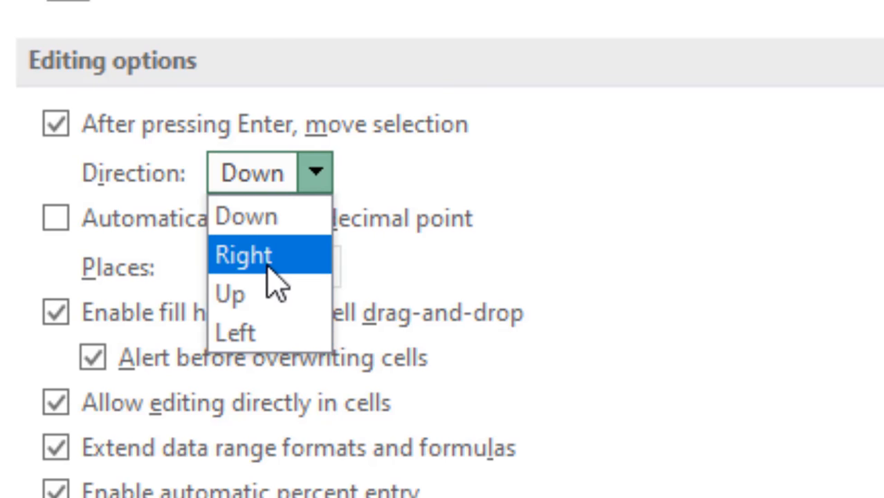
pyautogui.moveTo(277, 284)
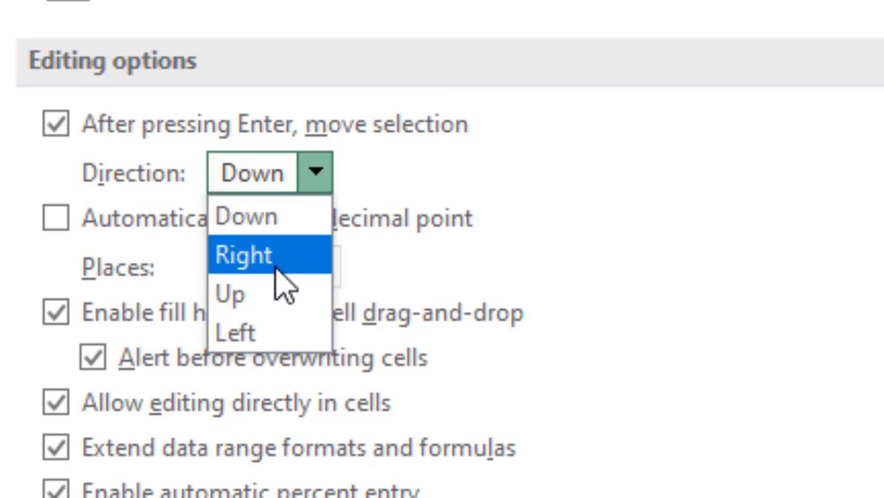
pyautogui.moveTo(260, 297)
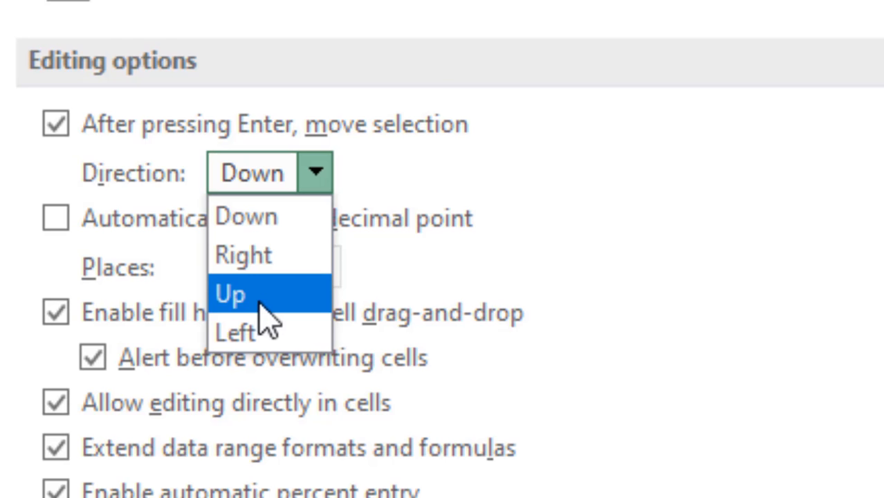
pyautogui.moveTo(235, 333)
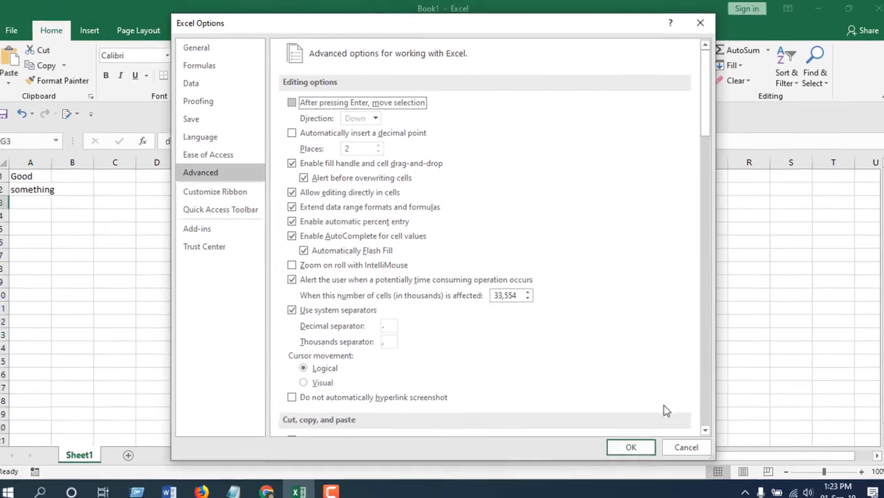
# Step: Confirm the options with OK, then enter 'hsdbfsb' in I4 with I4 remaining active
pyautogui.click(630, 446)
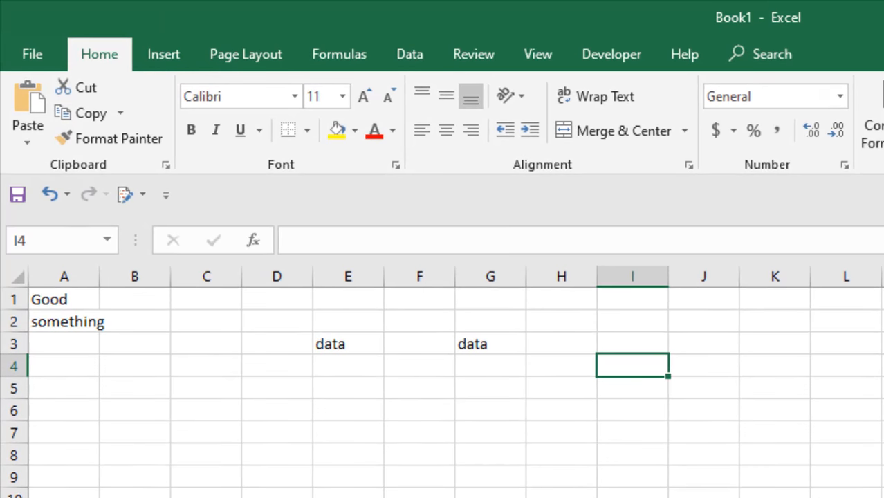
pyautogui.write('hsdbfsb')
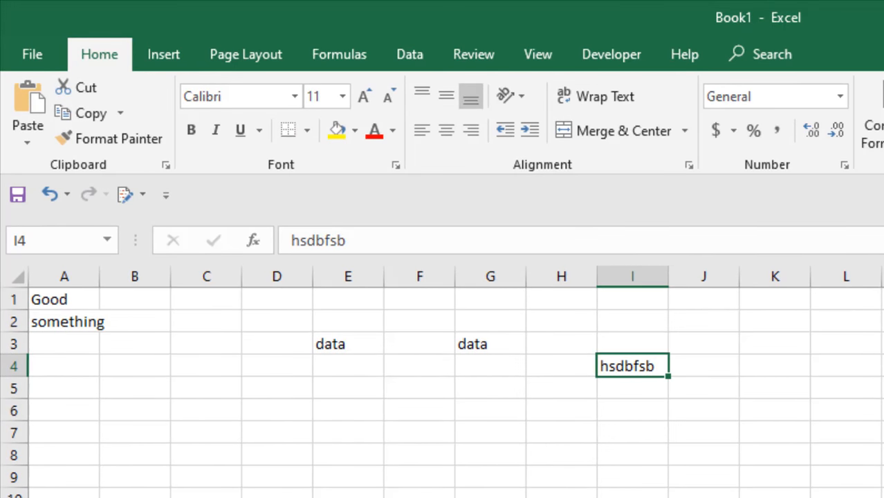
pyautogui.moveTo(656, 382)
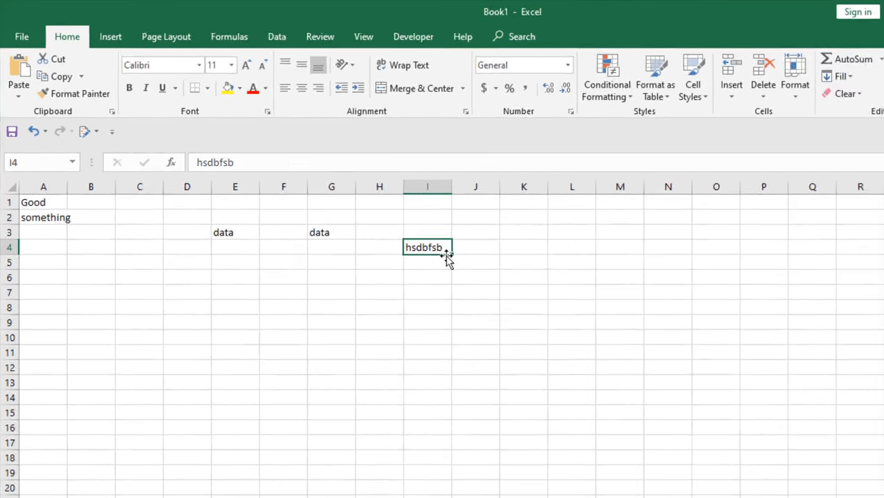
pyautogui.press('ctrl+enter')
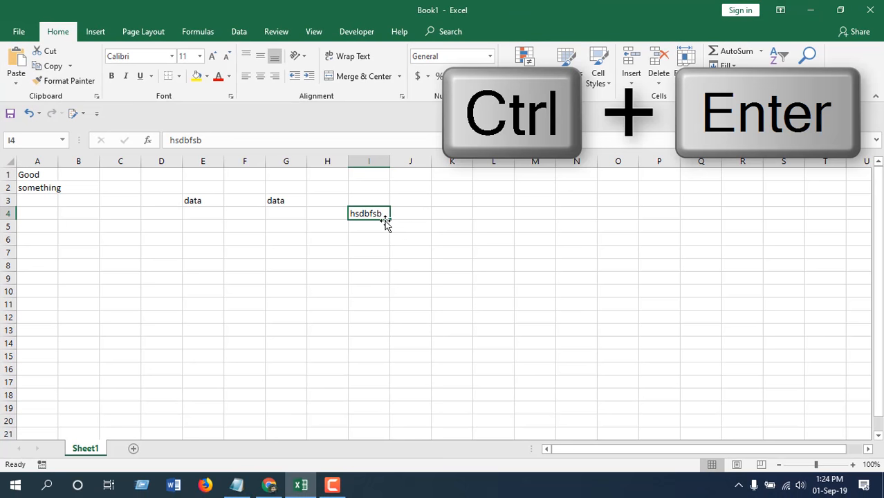